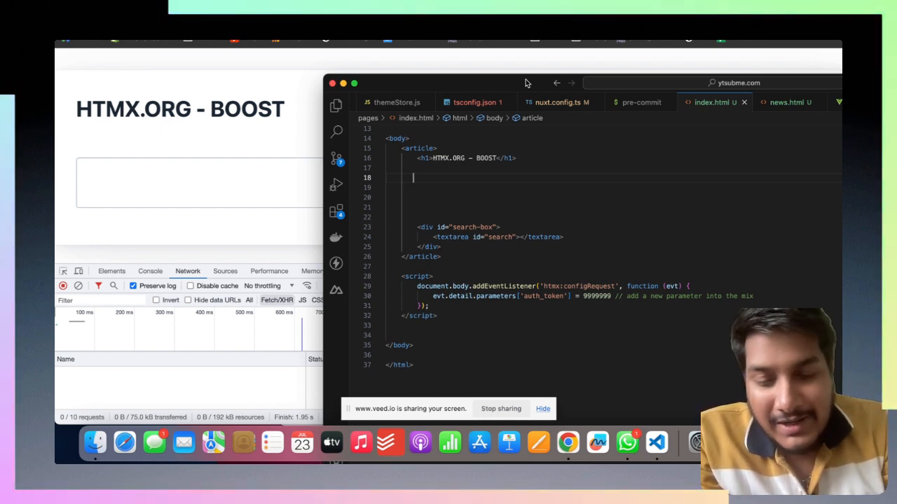
Delete the 'Take to News' link line from blog.html in the Explorer.
left_click(336, 105)
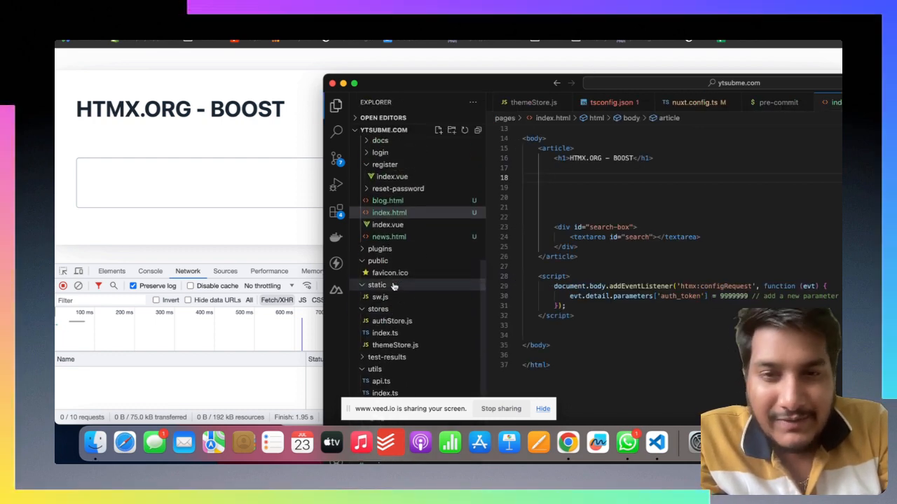
left_click(388, 201)
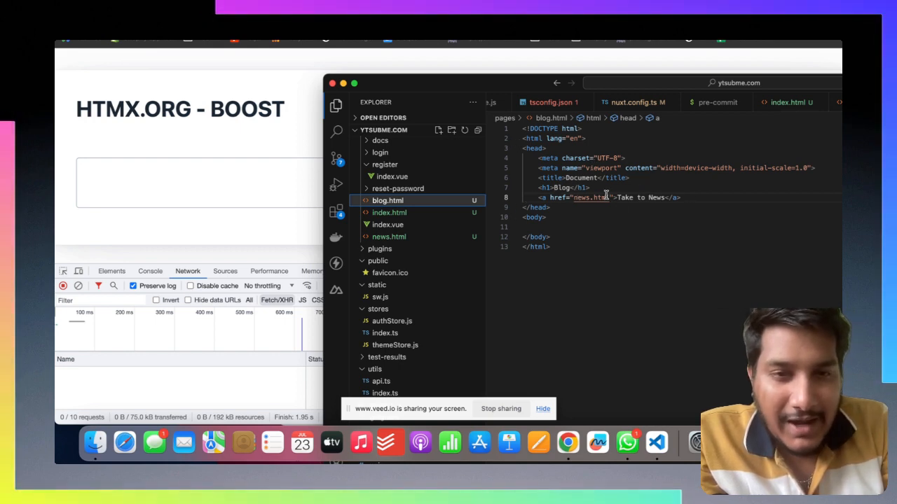
triple_click(602, 197)
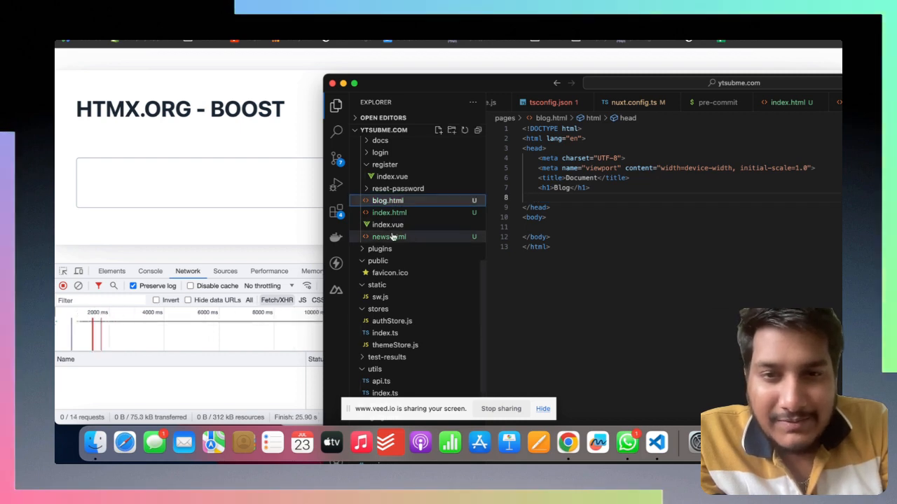
Check news.html and blog.html, then replace index.html's search box with a BLog link.
left_click(389, 236)
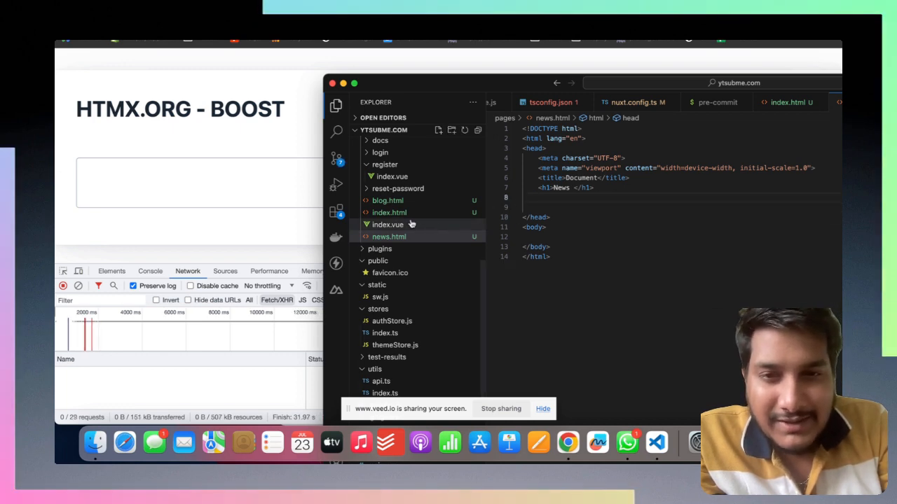
left_click(388, 200)
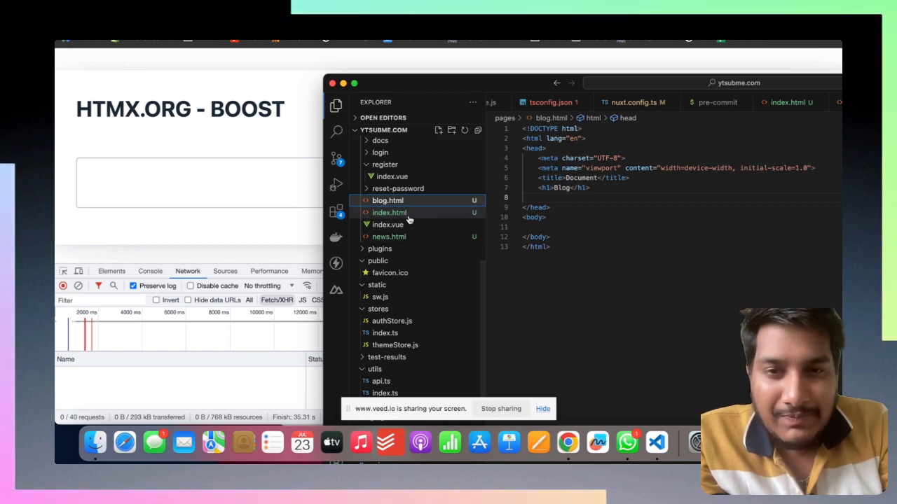
left_click(390, 212)
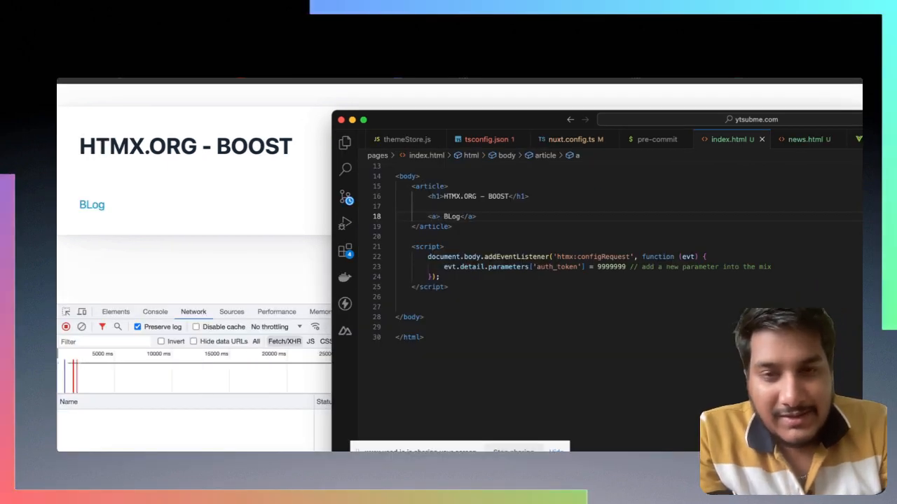
Add href="blog.html" to the BLog anchor and follow it in Chrome to the Blog page.
type("hre")
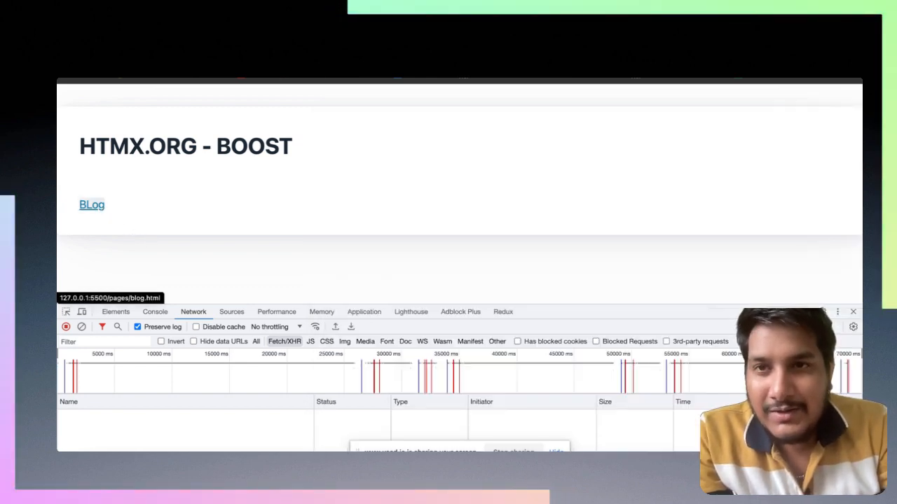
left_click(91, 205)
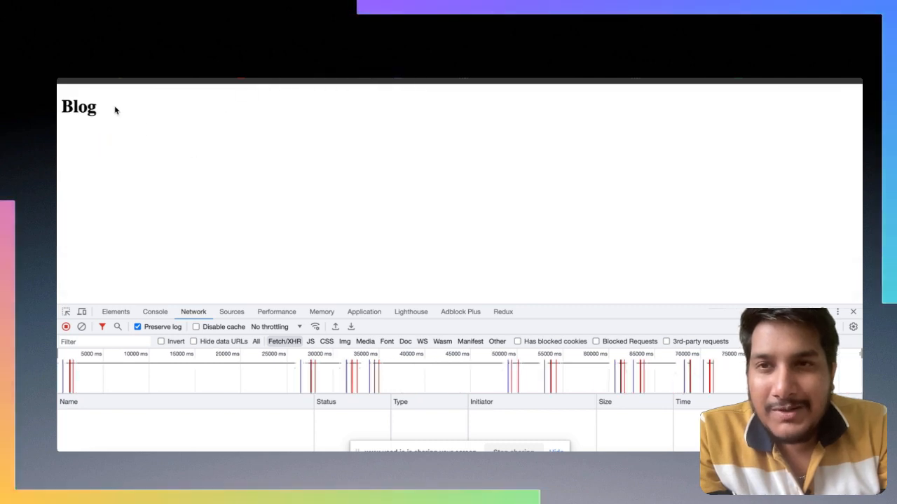
mouse_move(297, 232)
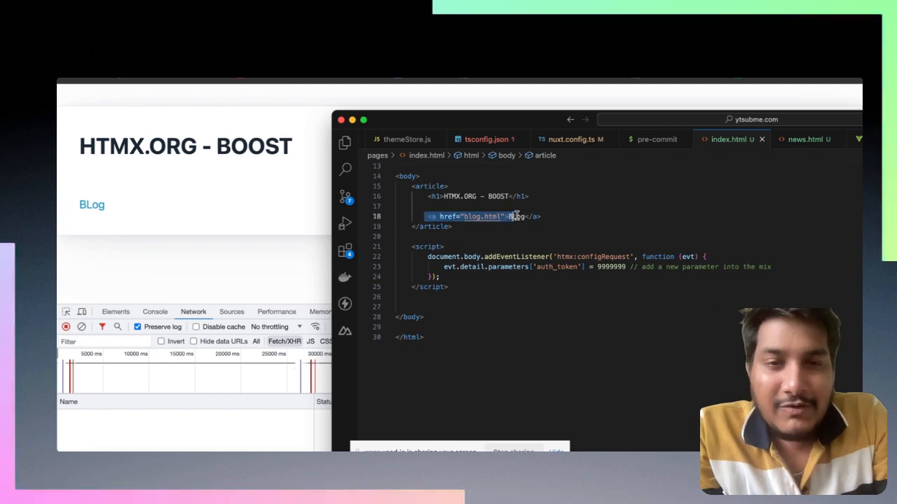
Wrap Blog/News/Home links in hx-boost div with hx-target="#target", adding <div id="target">.
key("Delete")
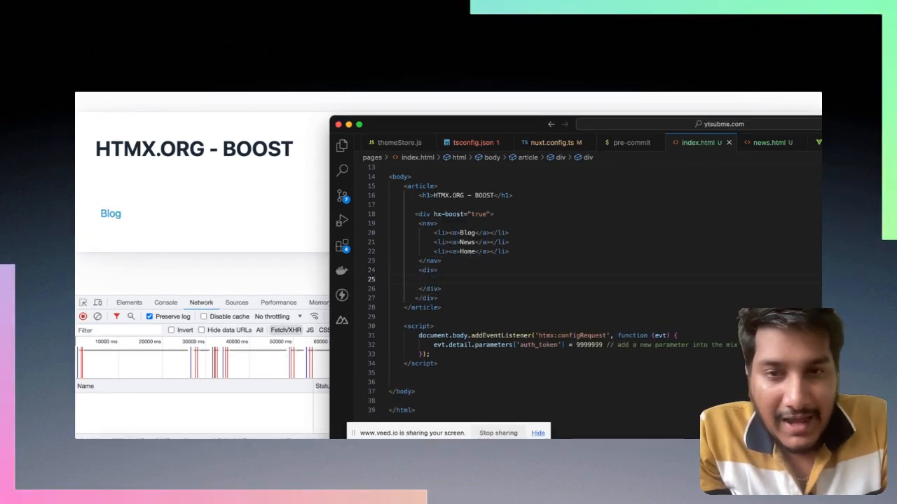
type("id")
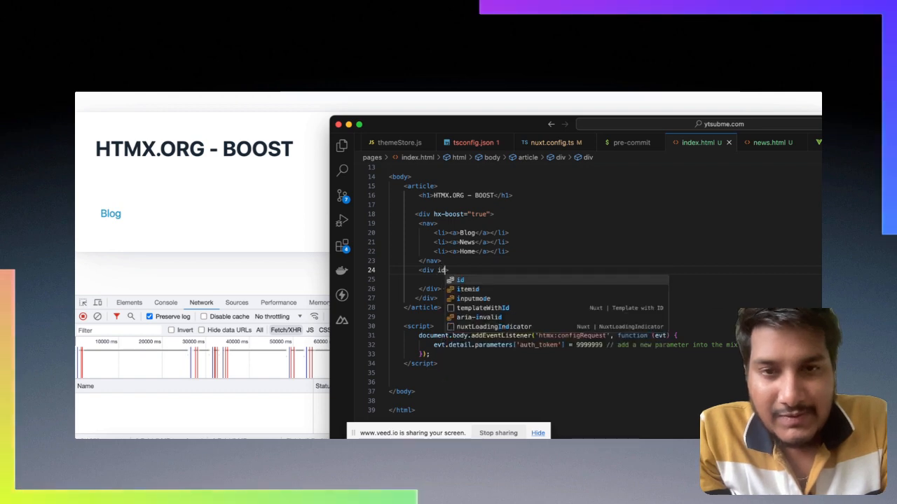
type("=\"target\">")
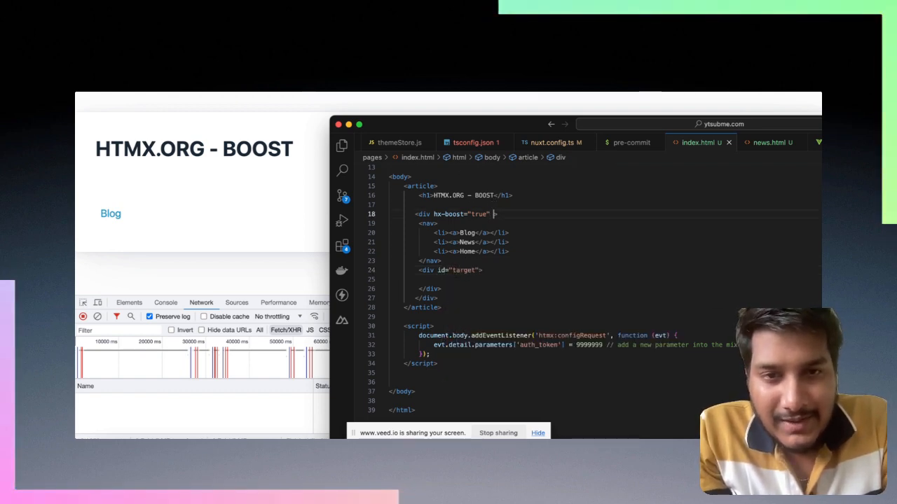
type("hx-target=\"")
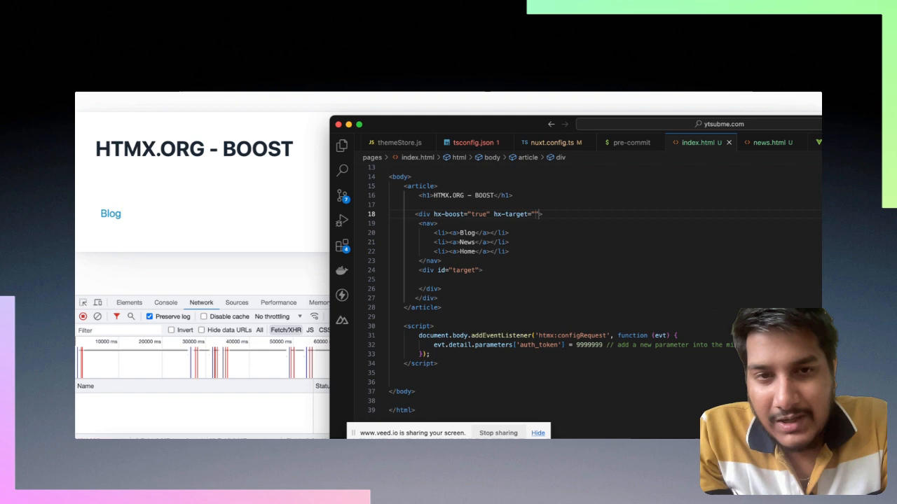
type("target")
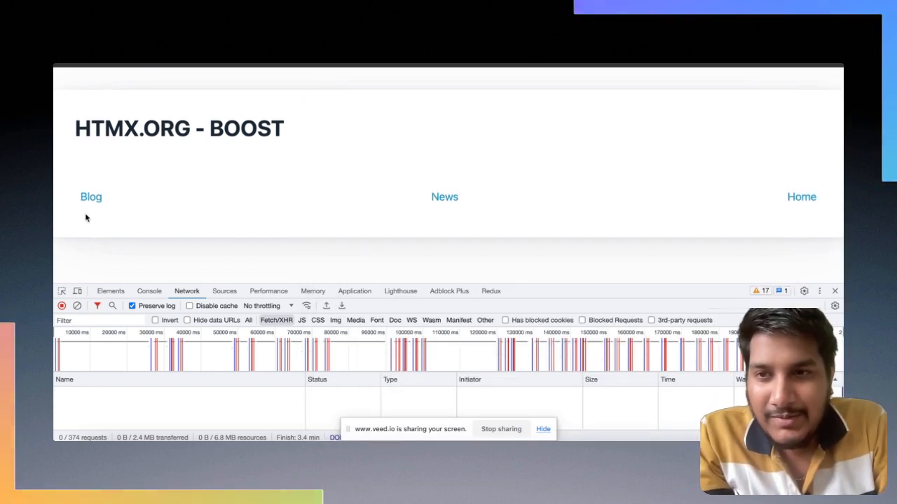
Load Blog, News, Home, News and Blog pages, then inspect the latest blog.html request.
left_click(91, 197)
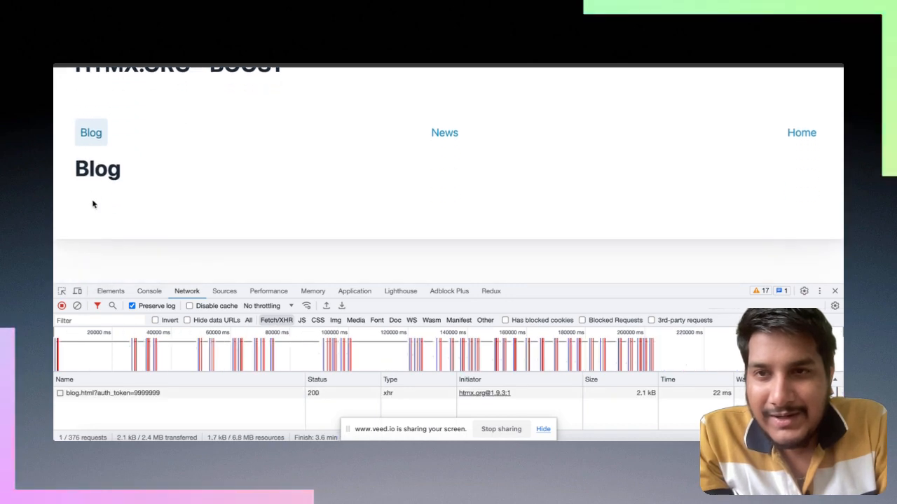
left_click(445, 132)
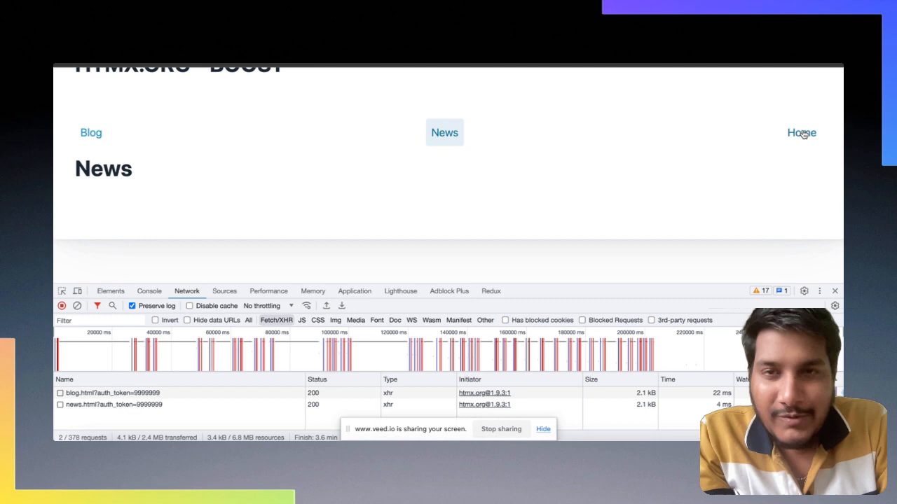
left_click(801, 133)
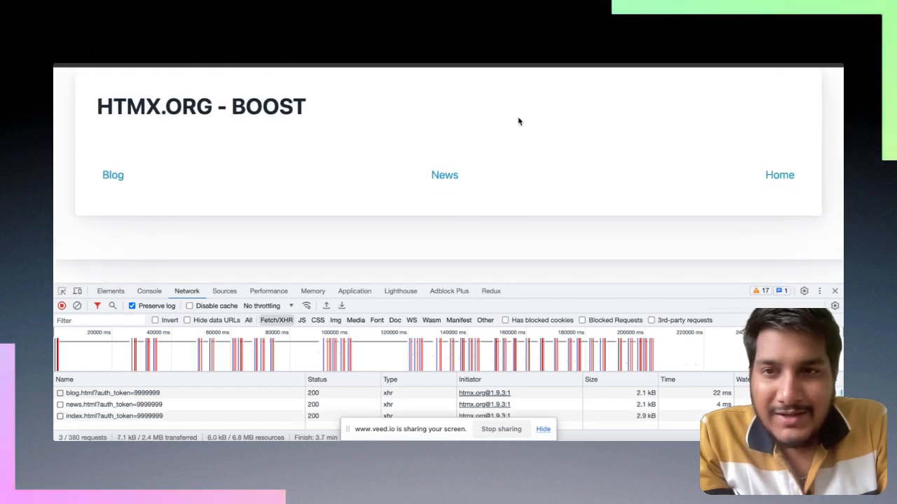
left_click(444, 174)
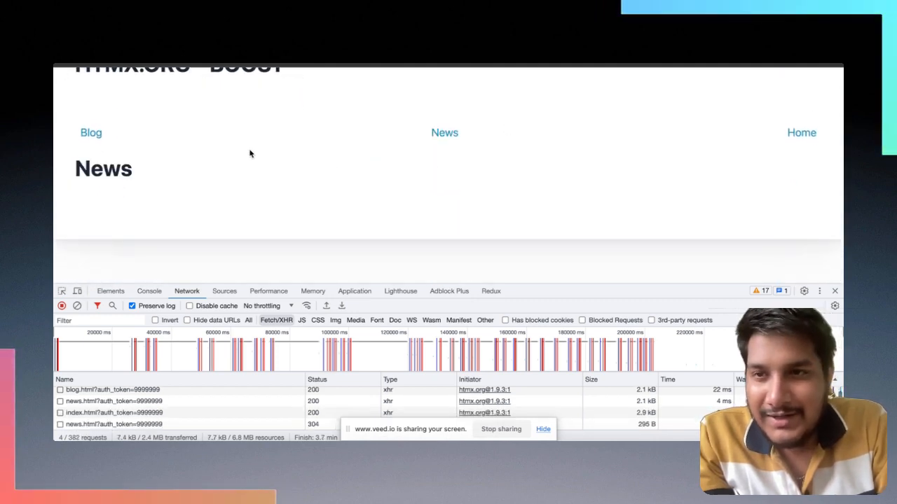
left_click(444, 133)
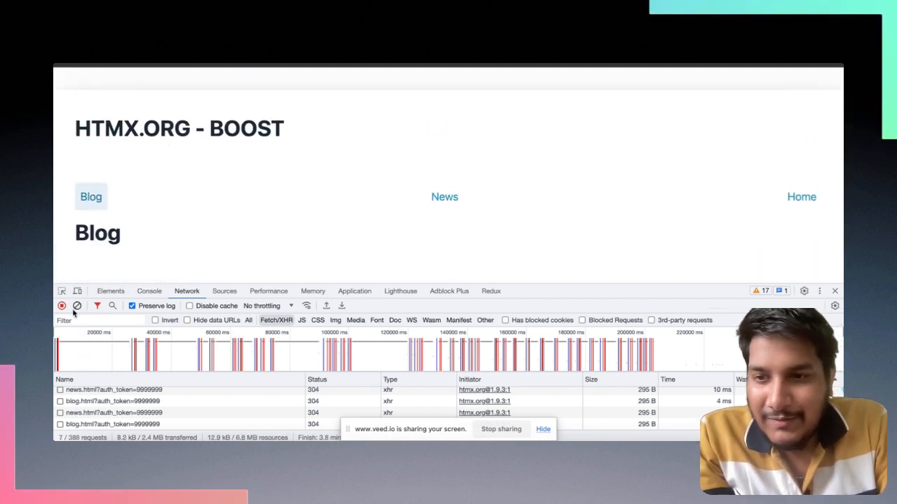
left_click(112, 424)
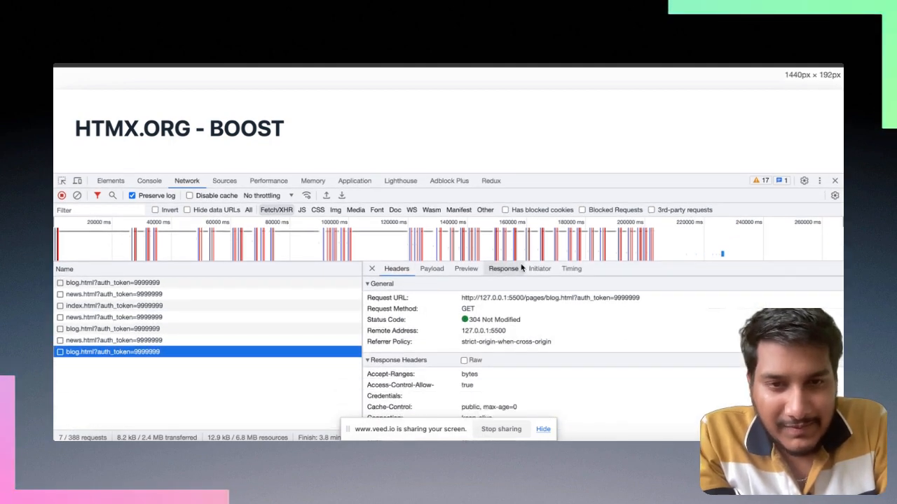
left_click(502, 268)
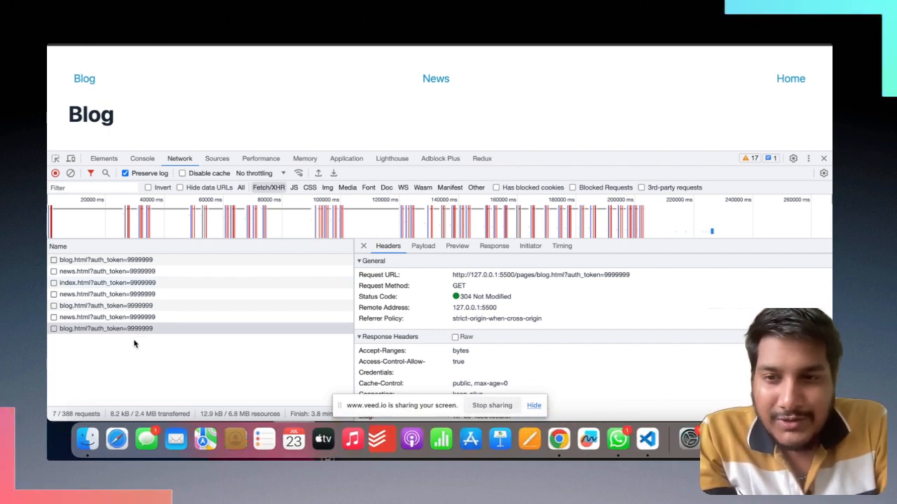
mouse_move(105, 329)
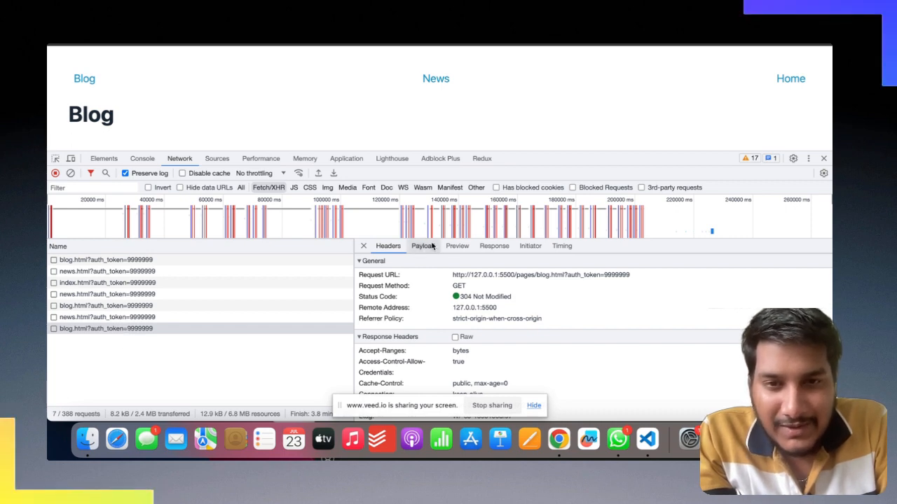
left_click(423, 246)
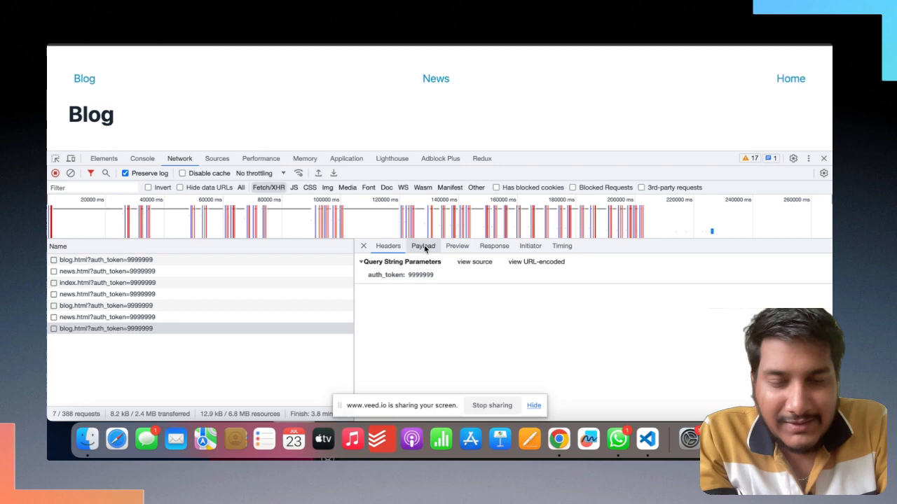
left_click(641, 439)
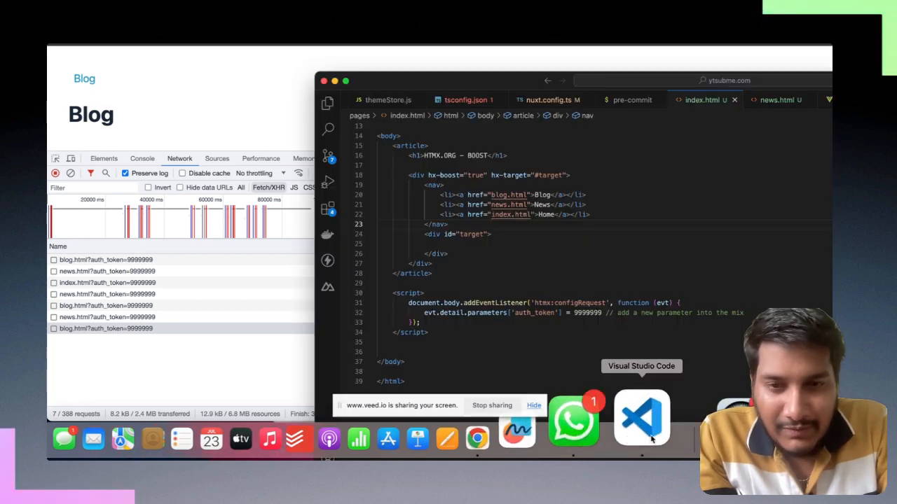